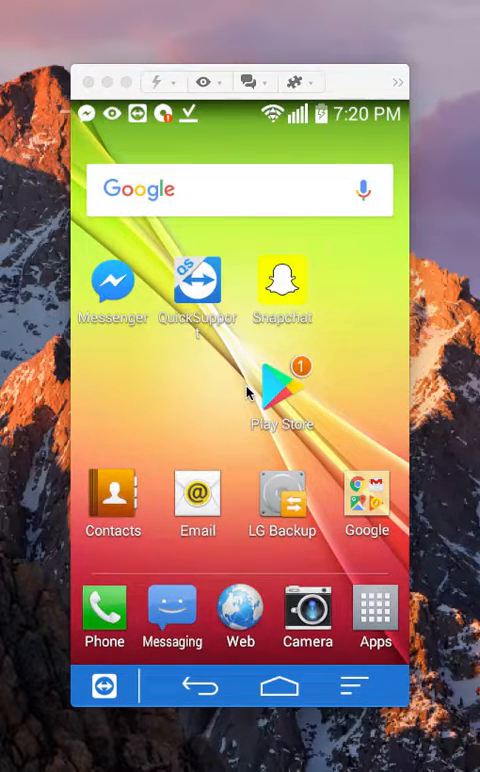
Launch Messenger from the home screen and reach its search screen of suggested contacts
click(104, 278)
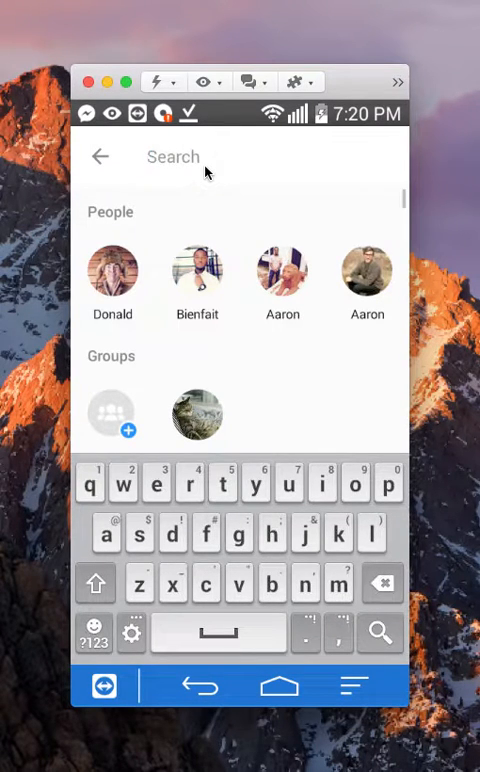
text(don)
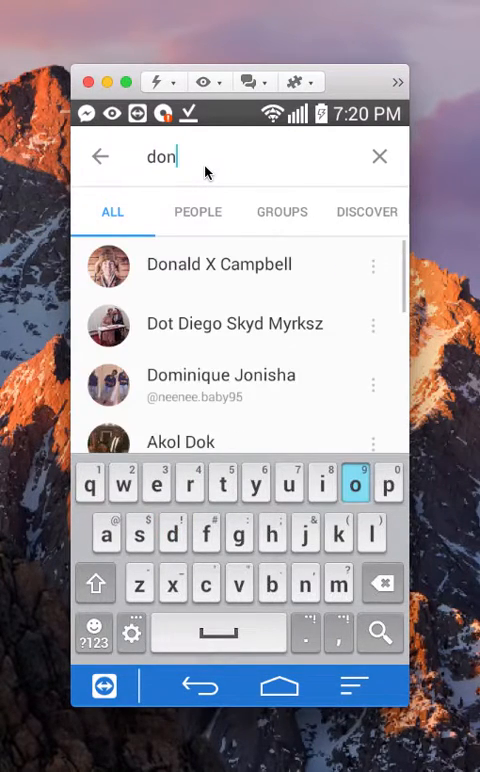
text(a)
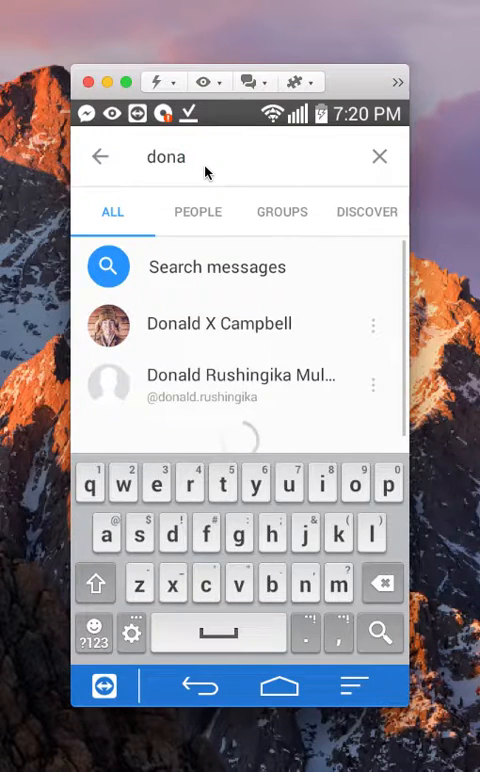
click(196, 212)
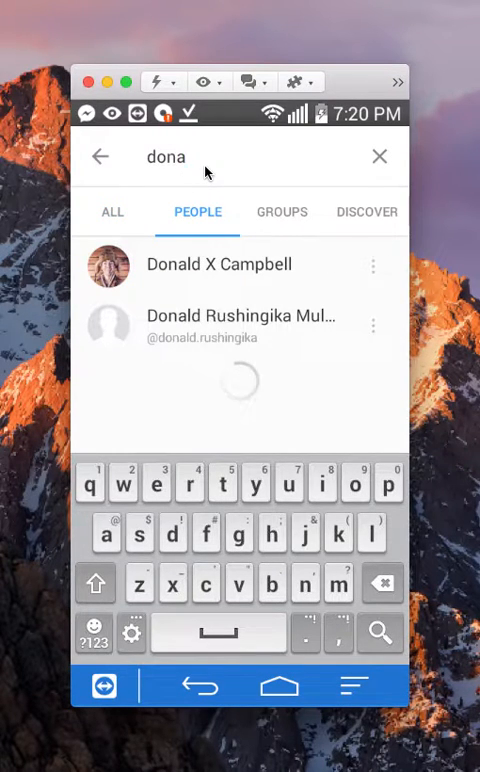
mouse_move(160, 280)
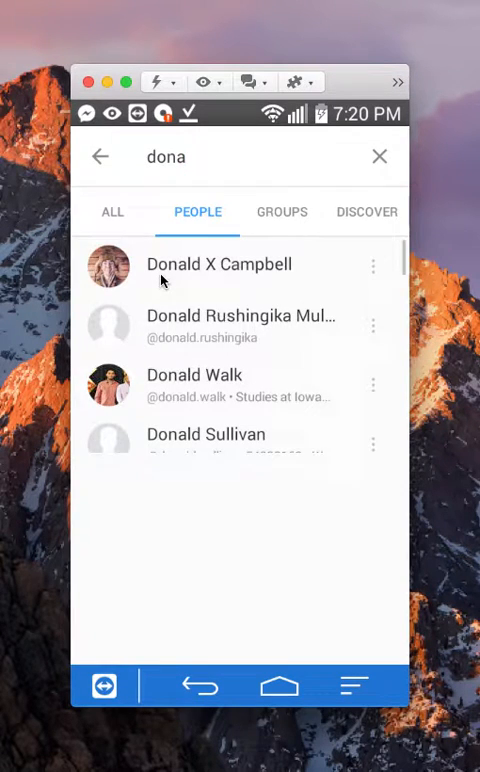
click(220, 264)
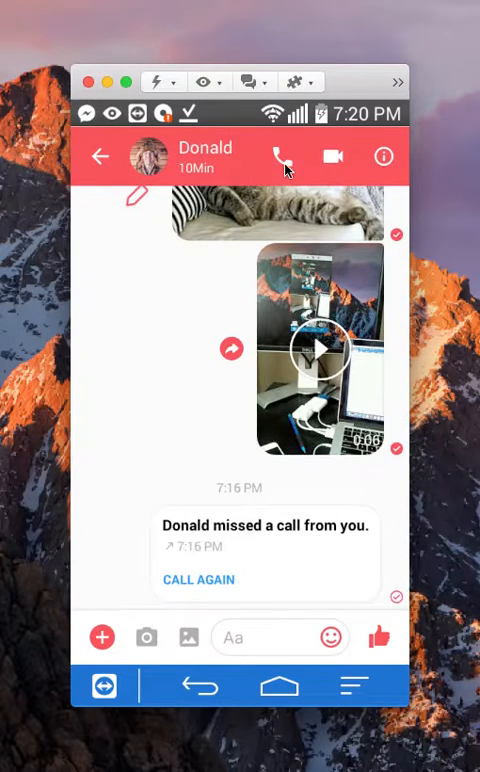
mouse_move(324, 158)
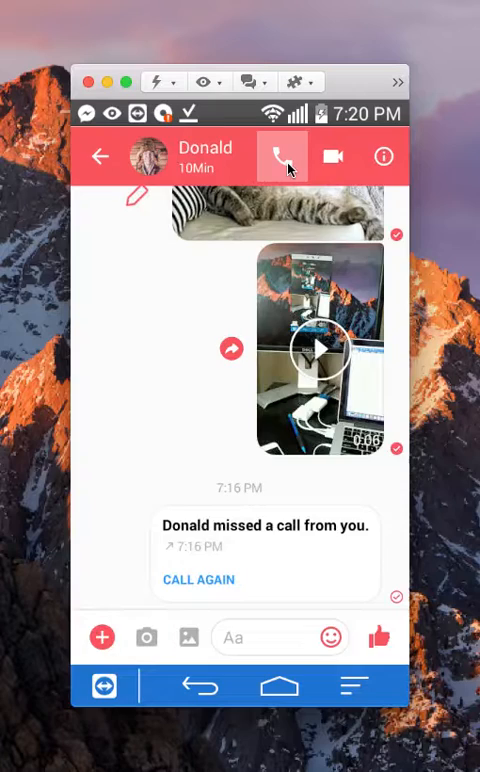
click(282, 156)
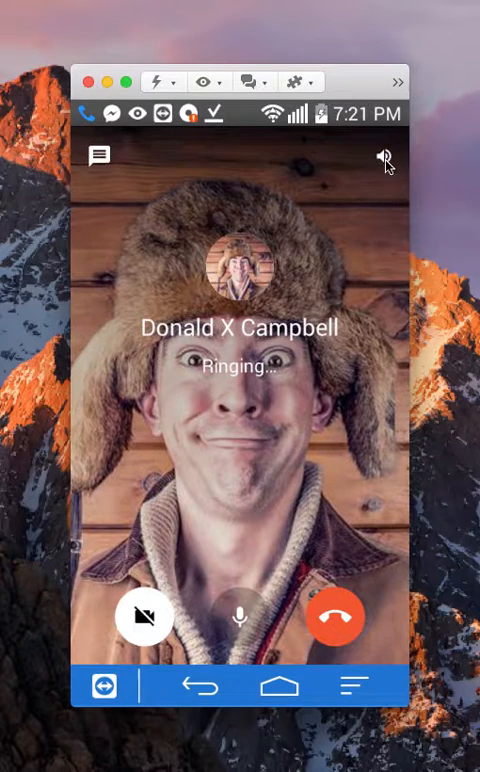
click(384, 156)
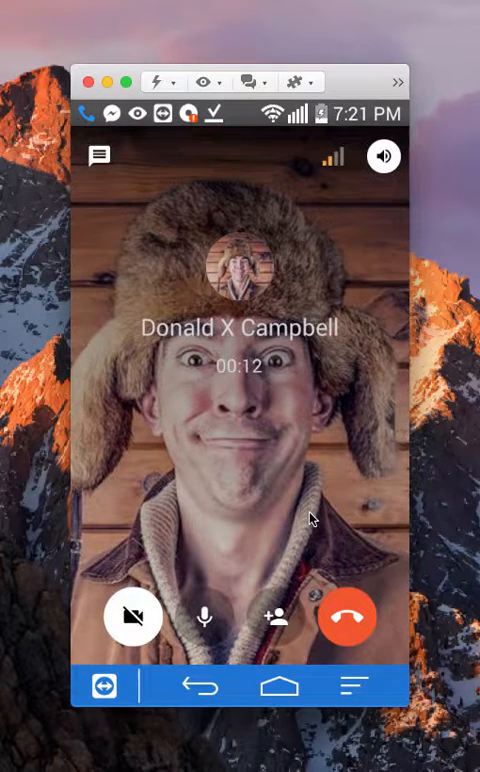
mouse_move(324, 616)
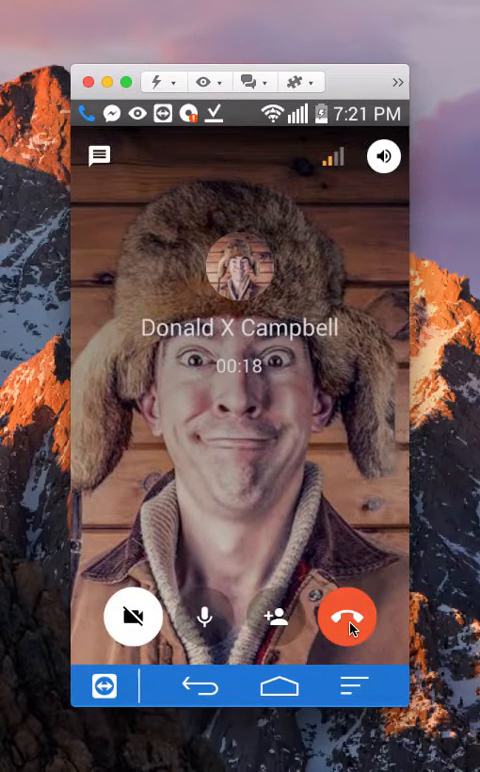
click(348, 616)
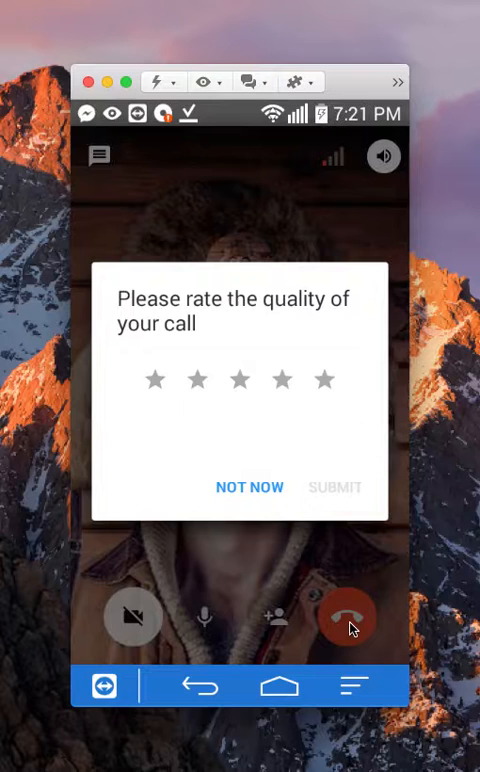
Rate the call four stars ("Very good") and submit, leaving the call-ended screen
click(280, 380)
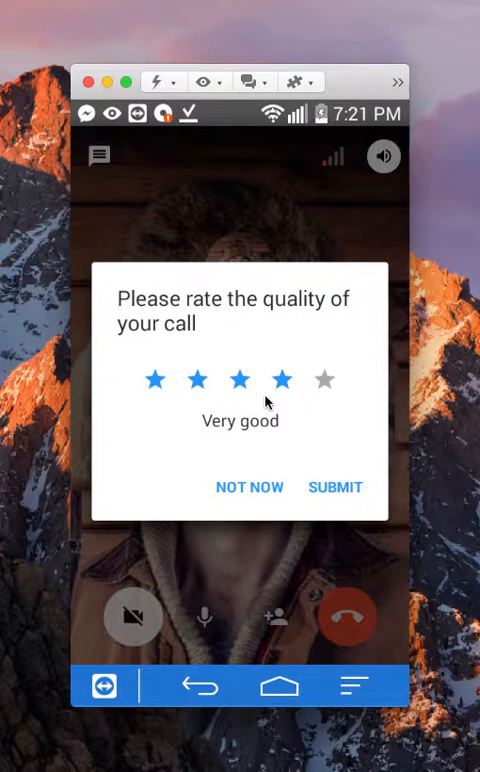
mouse_move(250, 478)
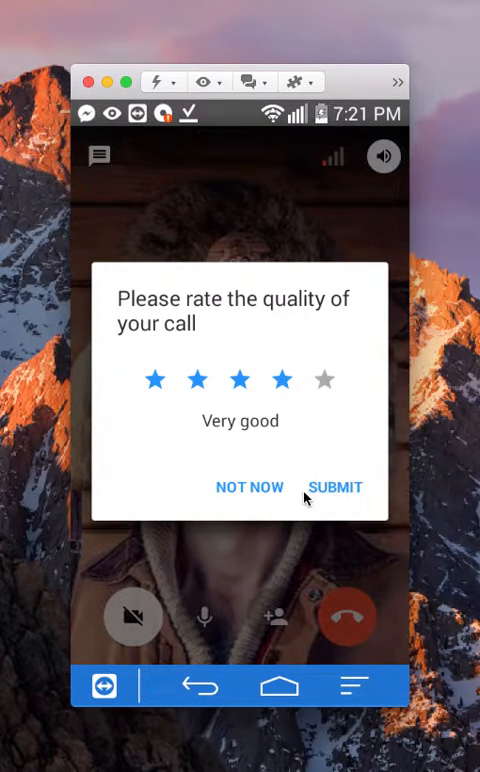
click(336, 488)
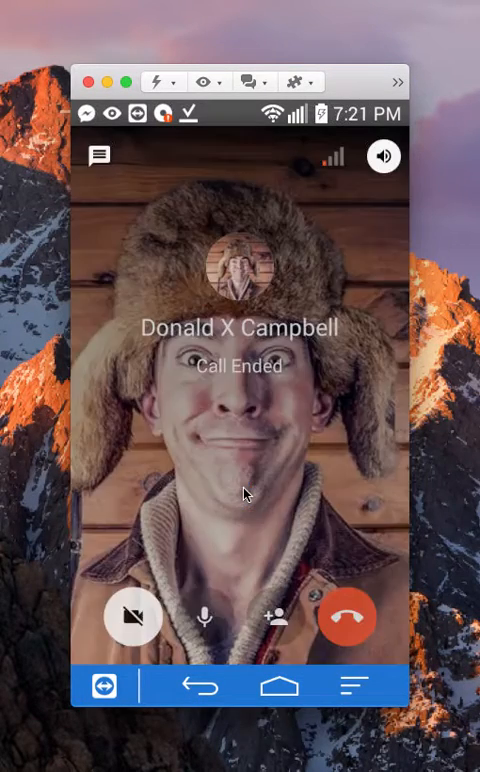